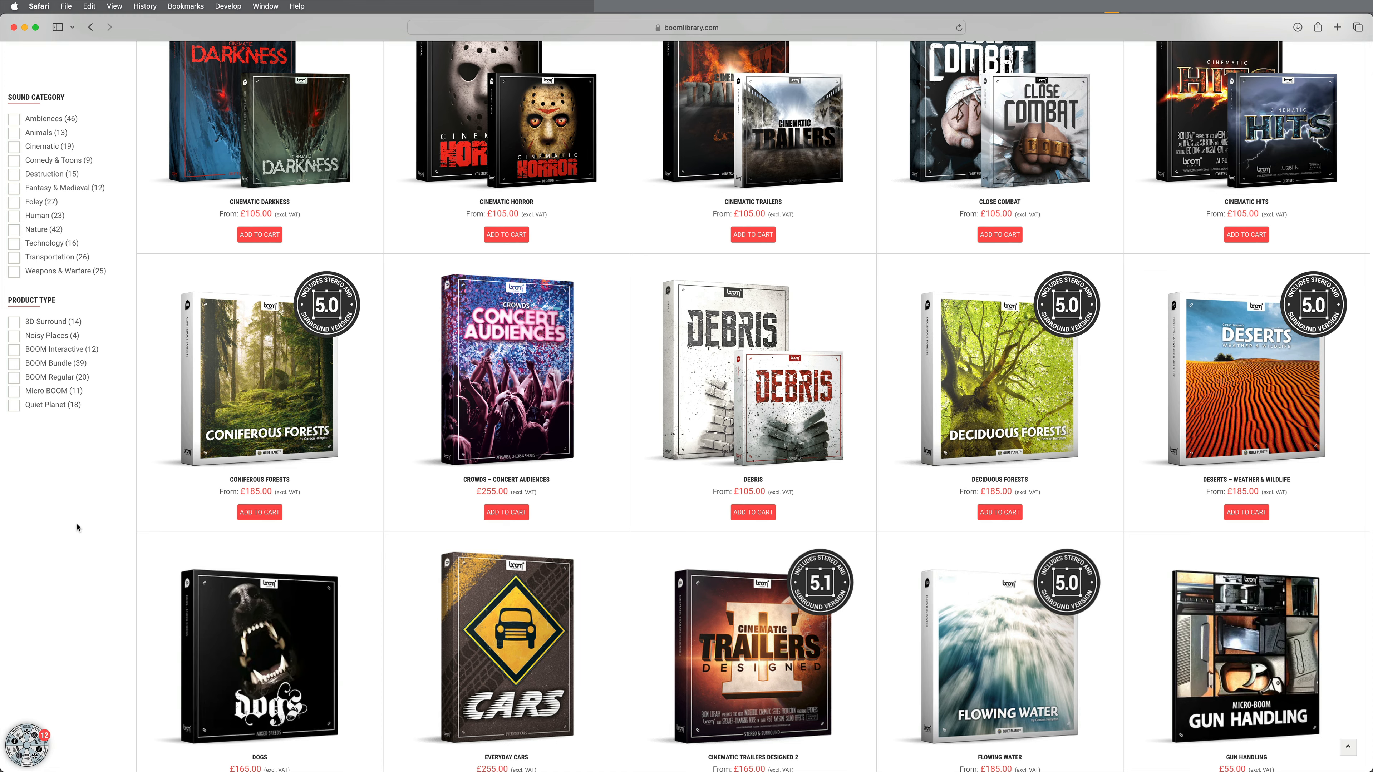
Browse the boomlibrary.com product grid down and back up toward the BOOM One listing.
{"action": "scroll", "scroll_direction": "down", "scroll_amount": 3}
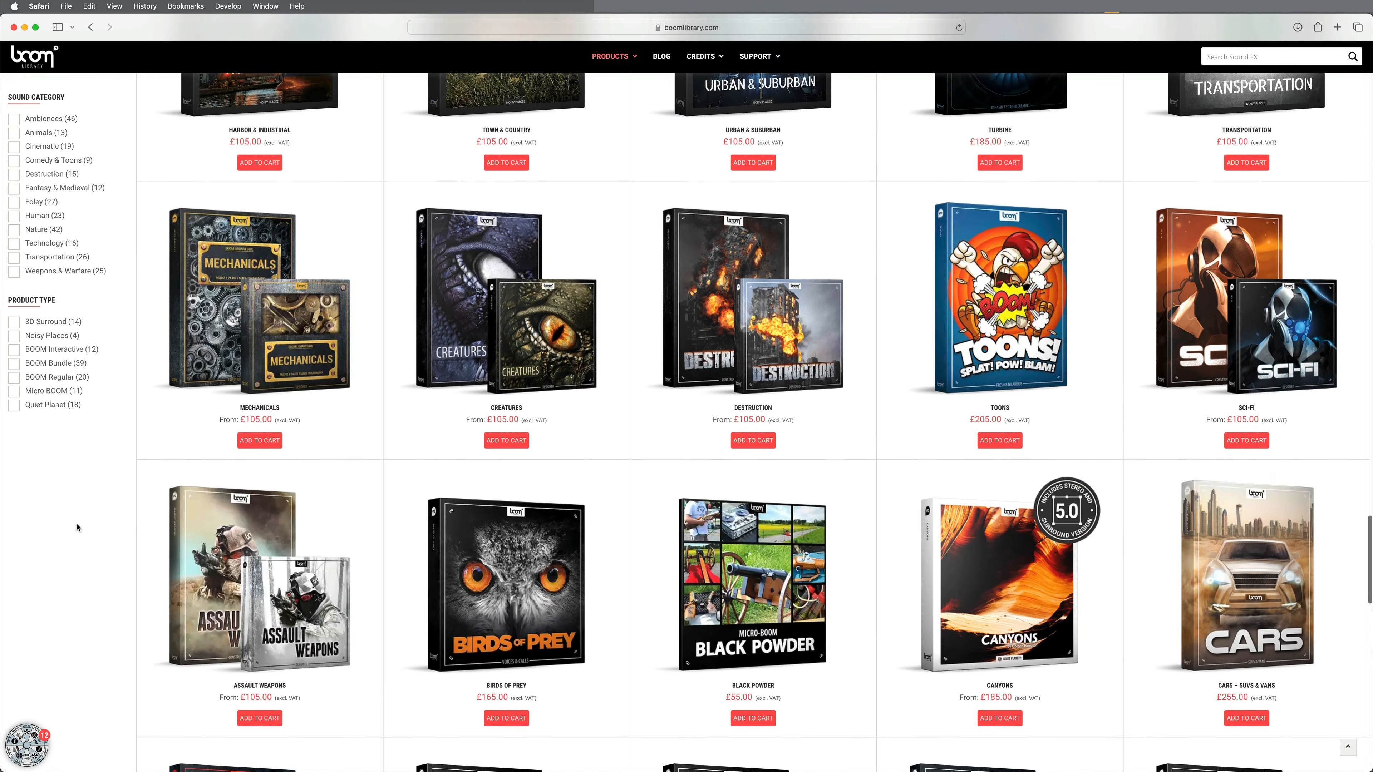
{"action": "scroll", "scroll_direction": "down", "scroll_amount": 3}
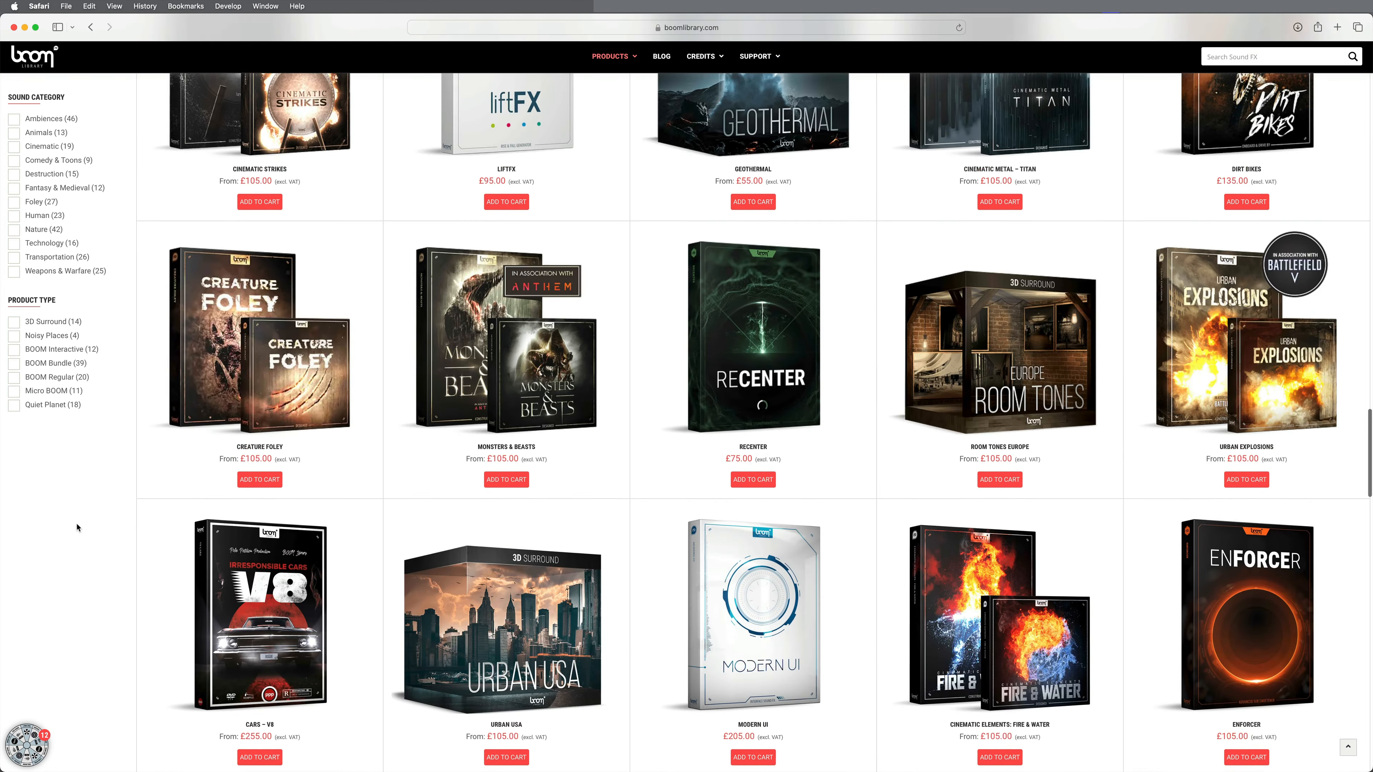
{"action": "scroll", "scroll_direction": "down", "scroll_amount": 3}
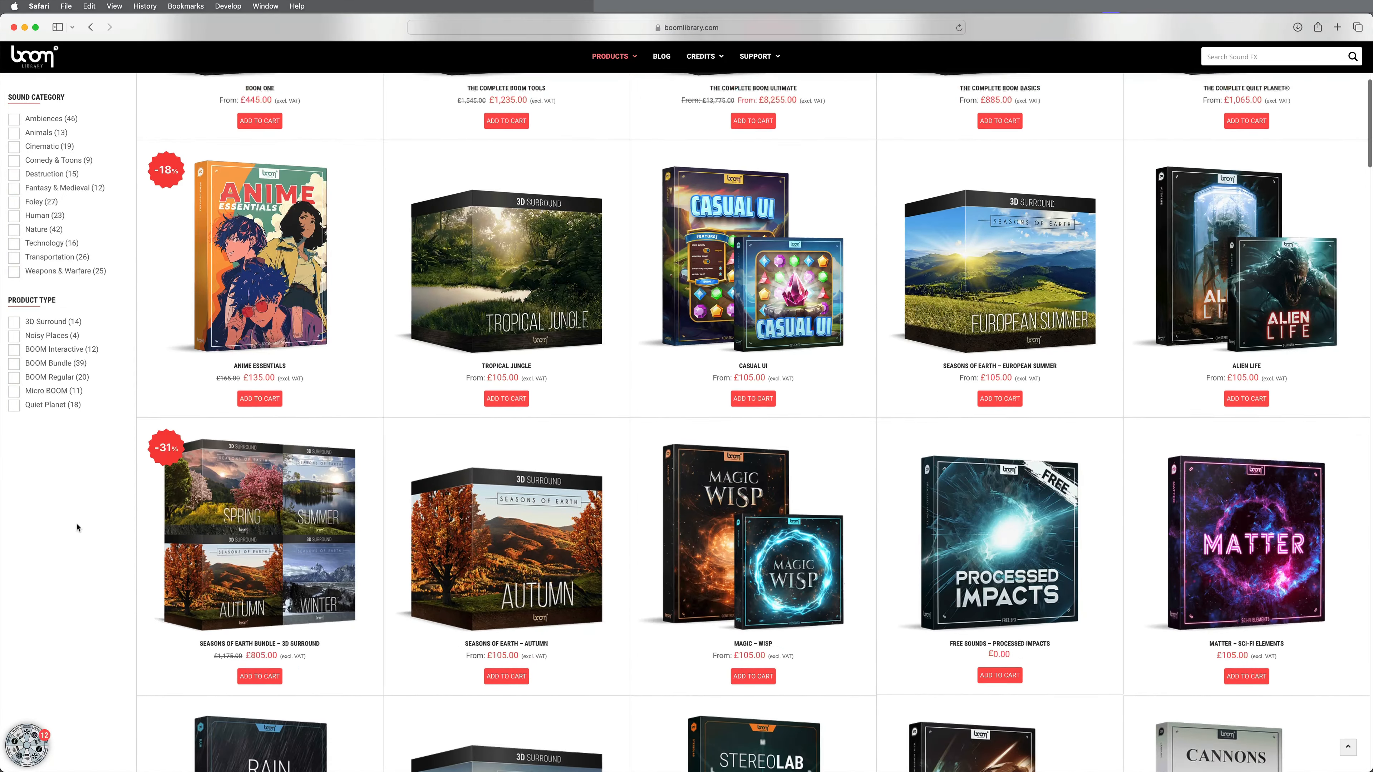
{"action": "scroll", "scroll_direction": "up", "scroll_amount": 3}
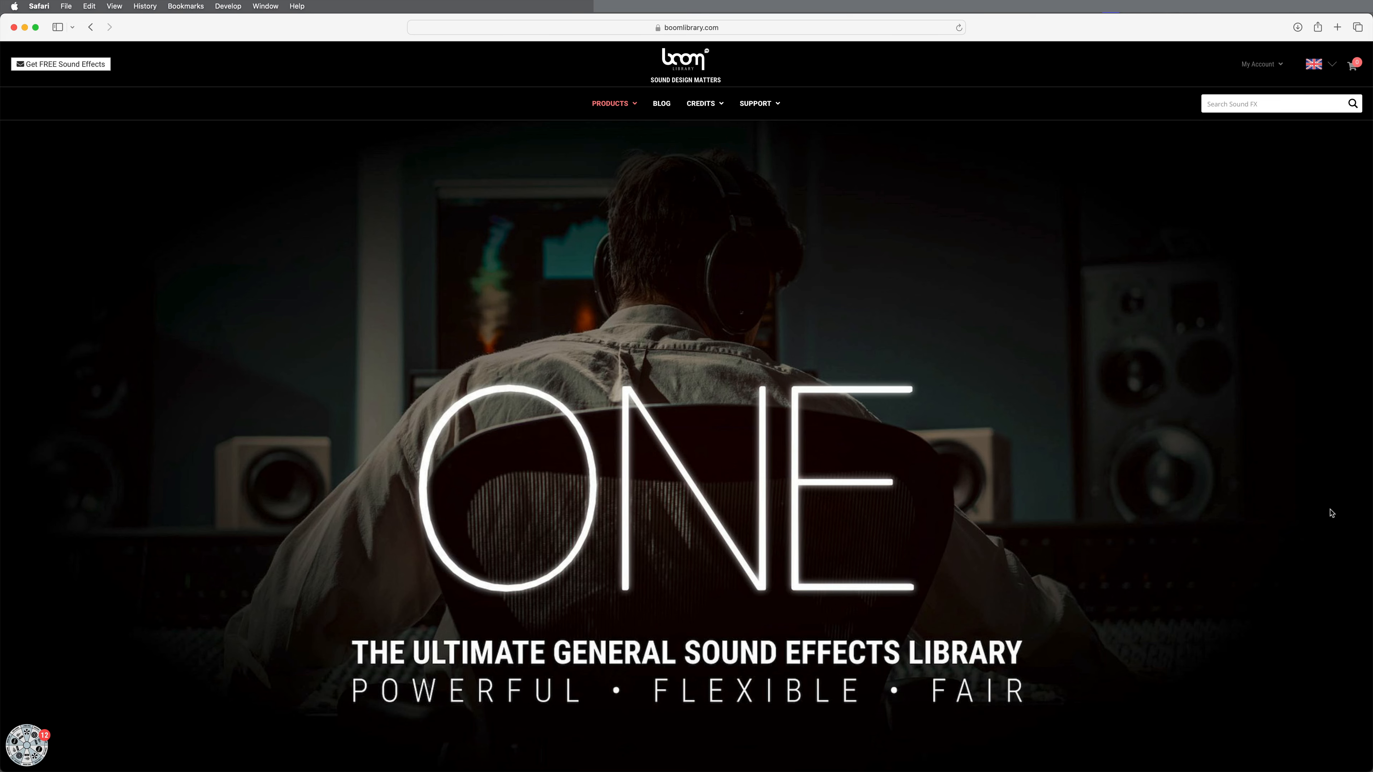
{"action": "mouse_move", "coordinate": [1181, 490]}
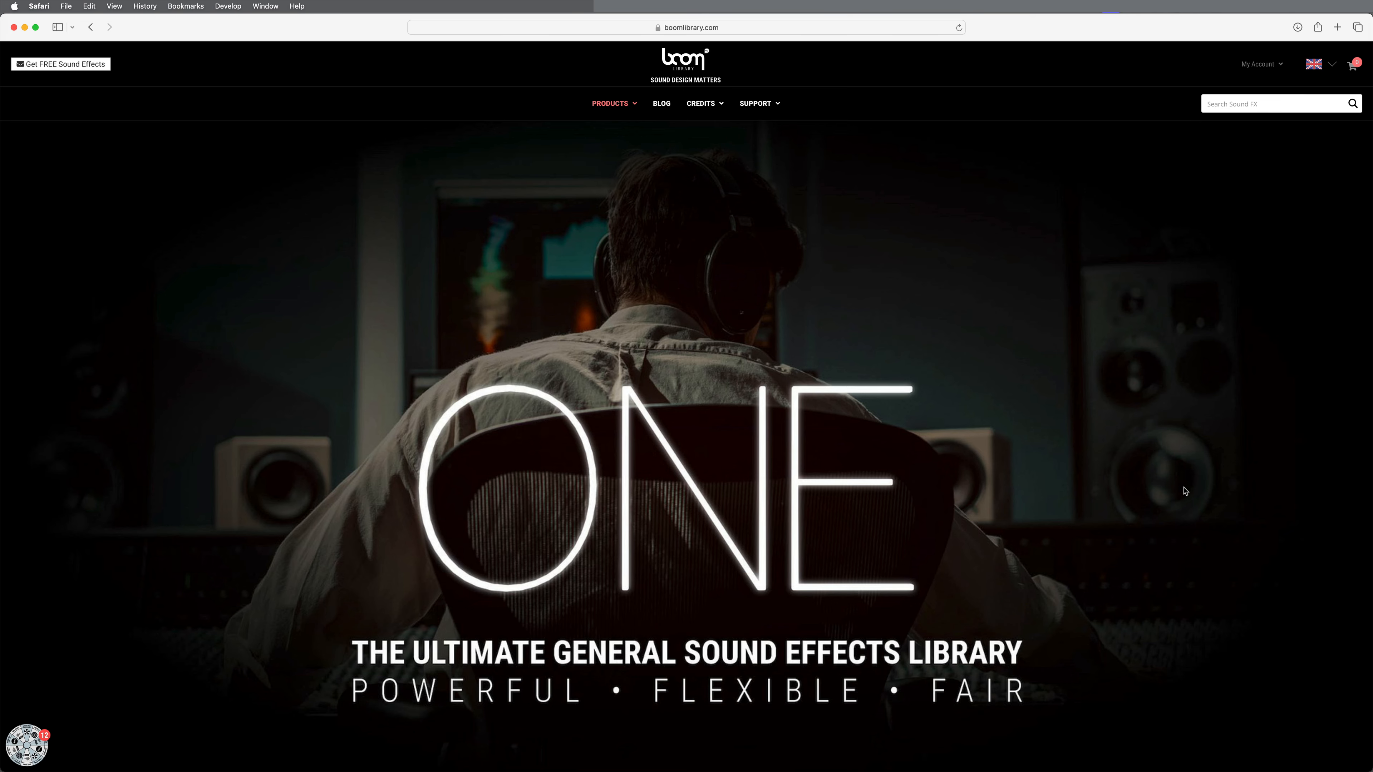
Bring the BOOM One £445.00/year pricing box with Buyout/Subscription editions into view.
{"action": "scroll", "scroll_direction": "down", "scroll_amount": 3}
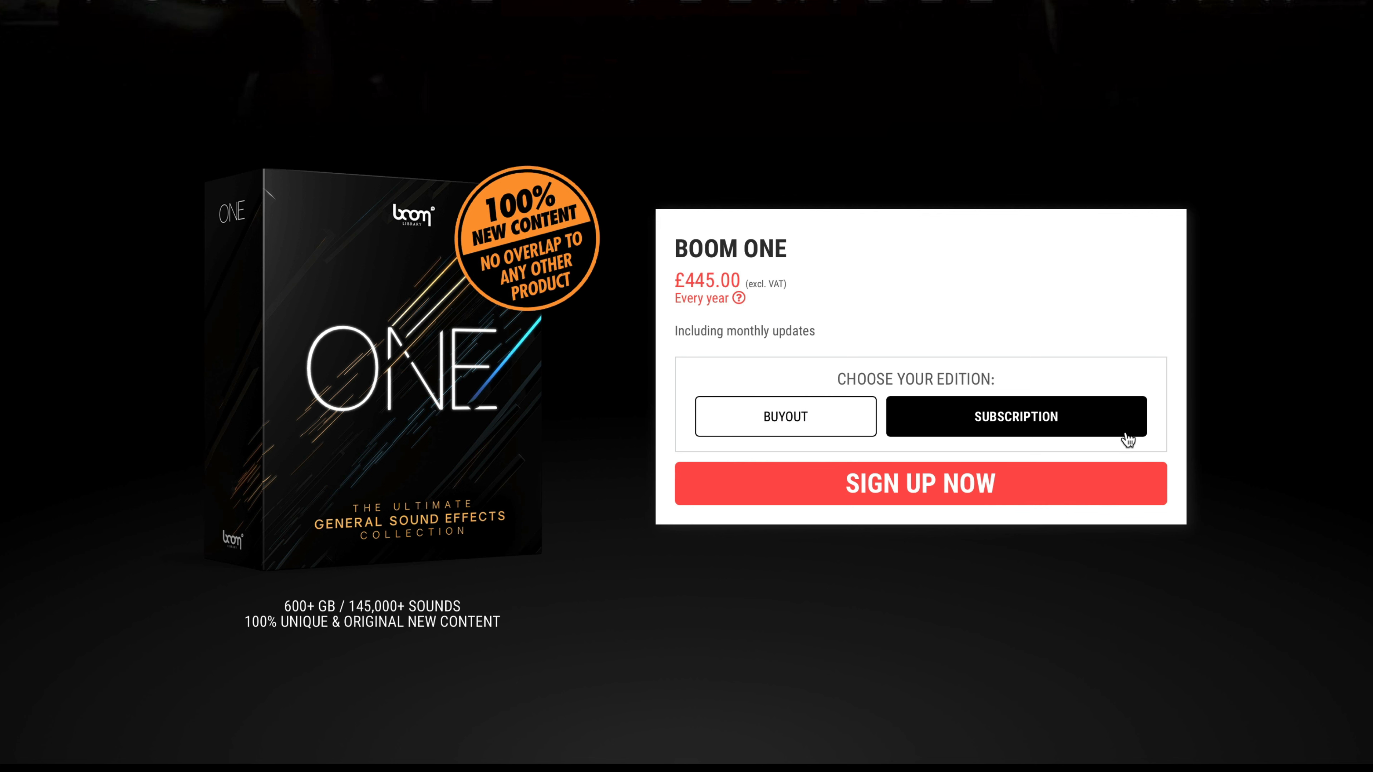
{"action": "mouse_move", "coordinate": [1357, 445]}
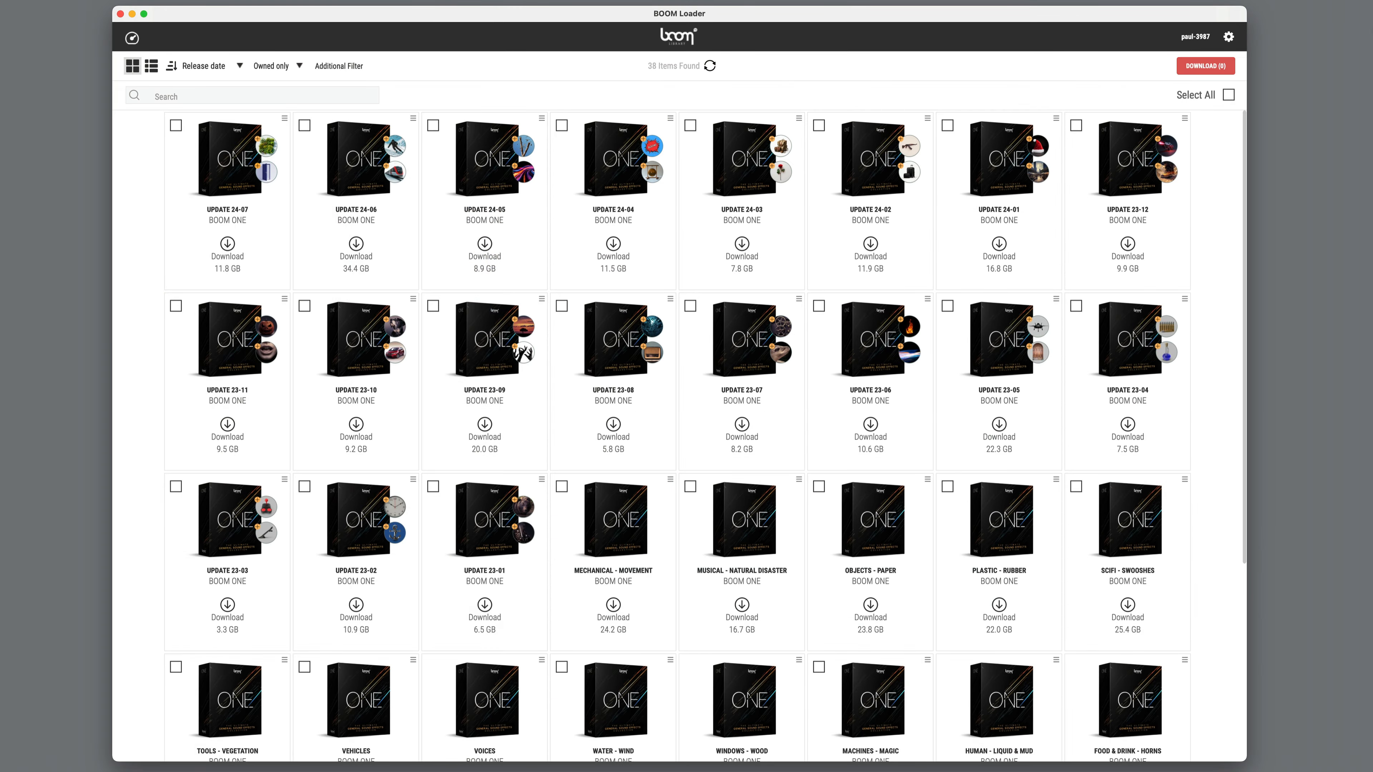
Browse the BOOM Loader pack grid and the BOOM ONE Base Package category folders (AIR, AIRCRAFT, AMBIENCE).
{"action": "scroll", "scroll_direction": "down", "scroll_amount": 3}
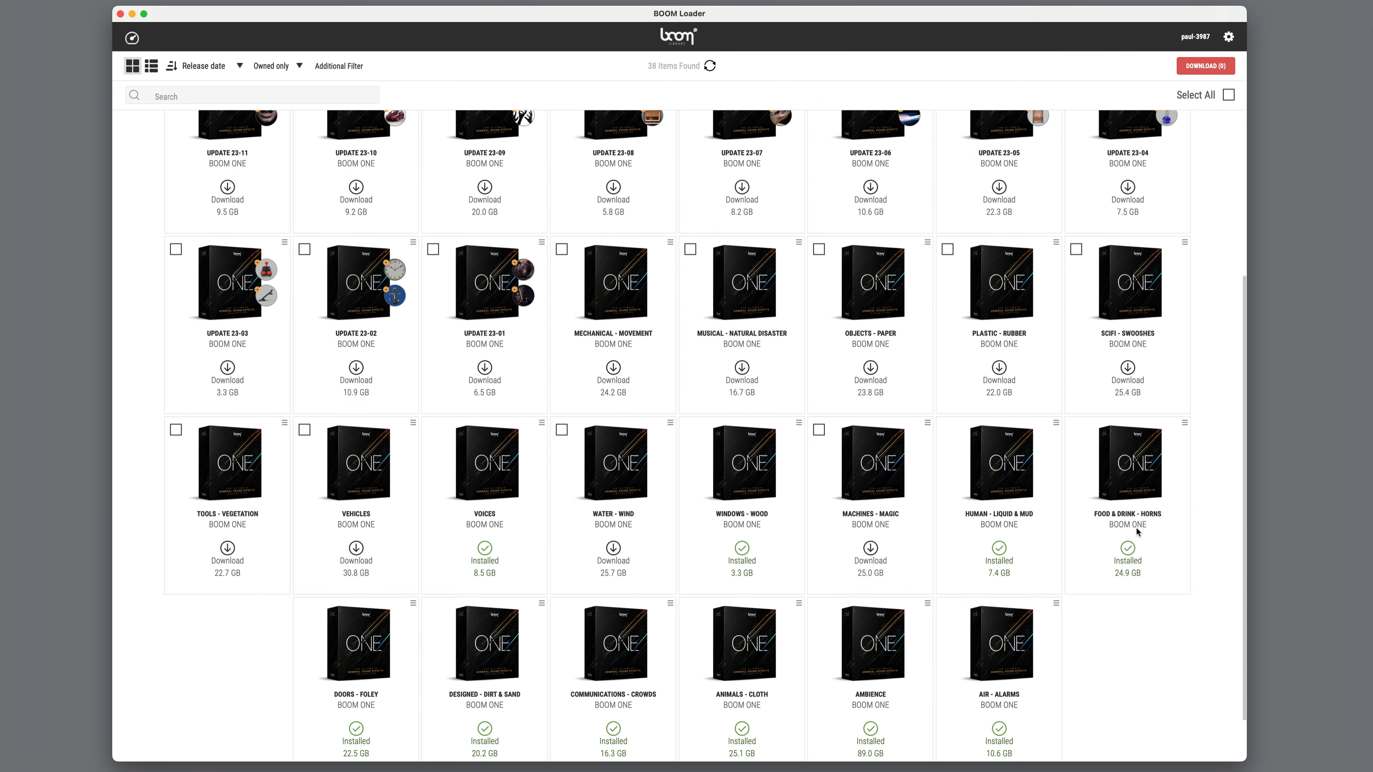
{"action": "scroll", "scroll_direction": "down", "scroll_amount": 3}
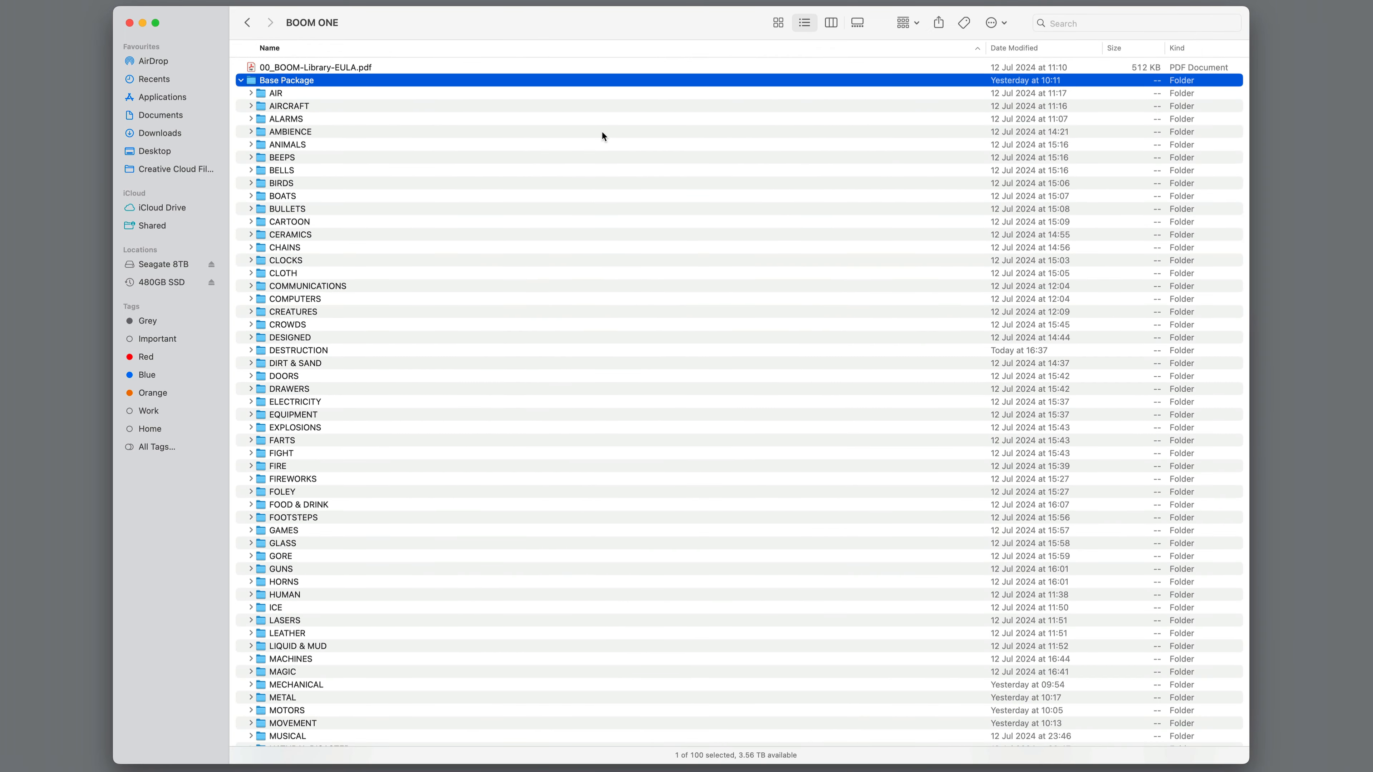
{"action": "scroll", "scroll_direction": "down", "scroll_amount": 3}
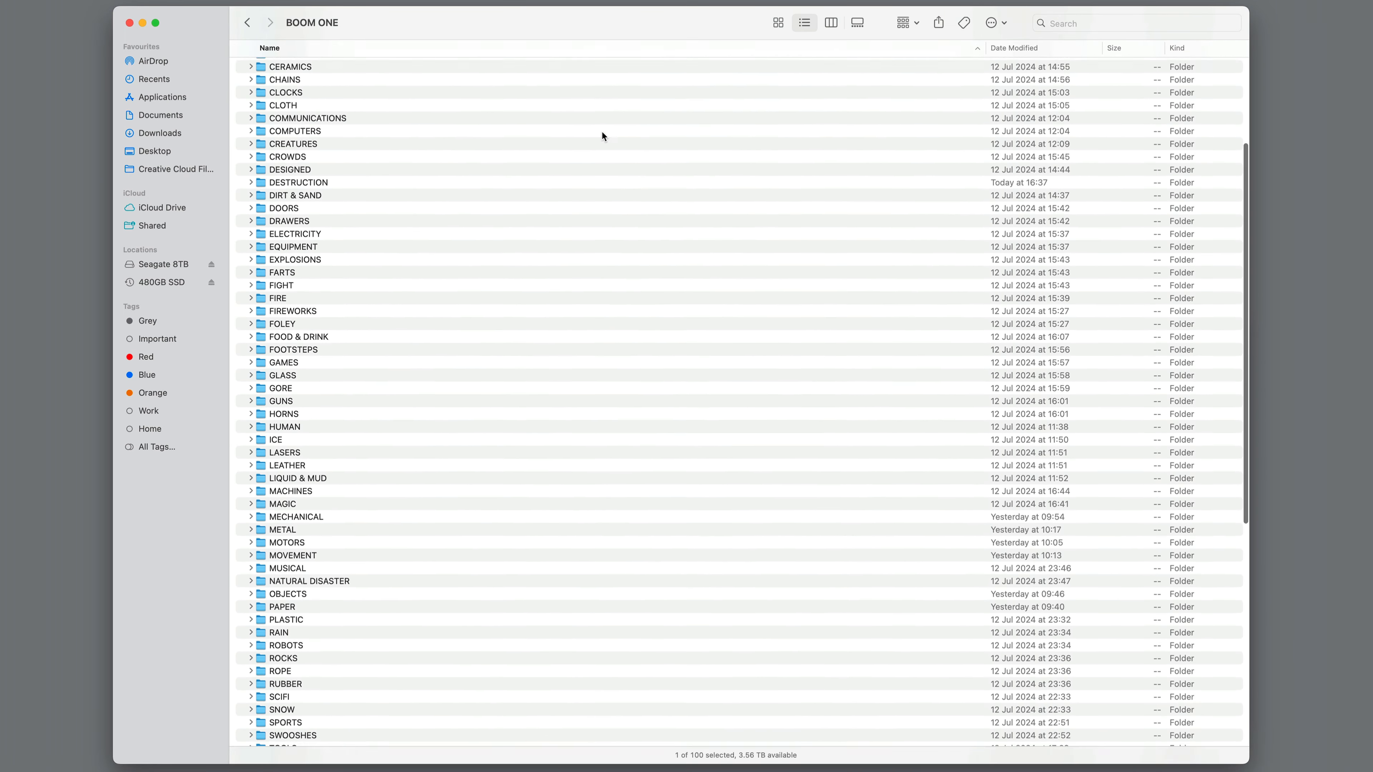
{"action": "scroll", "scroll_direction": "down", "scroll_amount": 3}
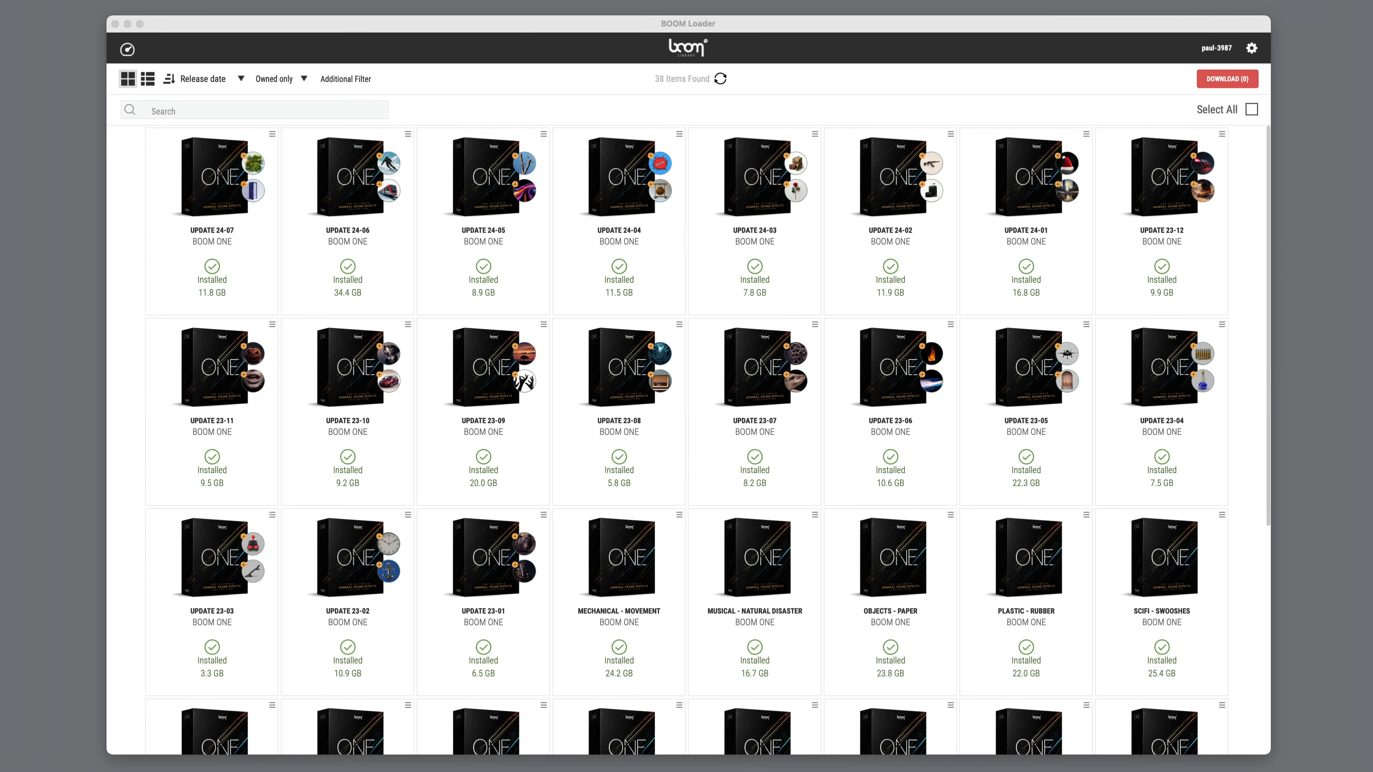
{"action": "scroll", "scroll_direction": "down", "scroll_amount": 3}
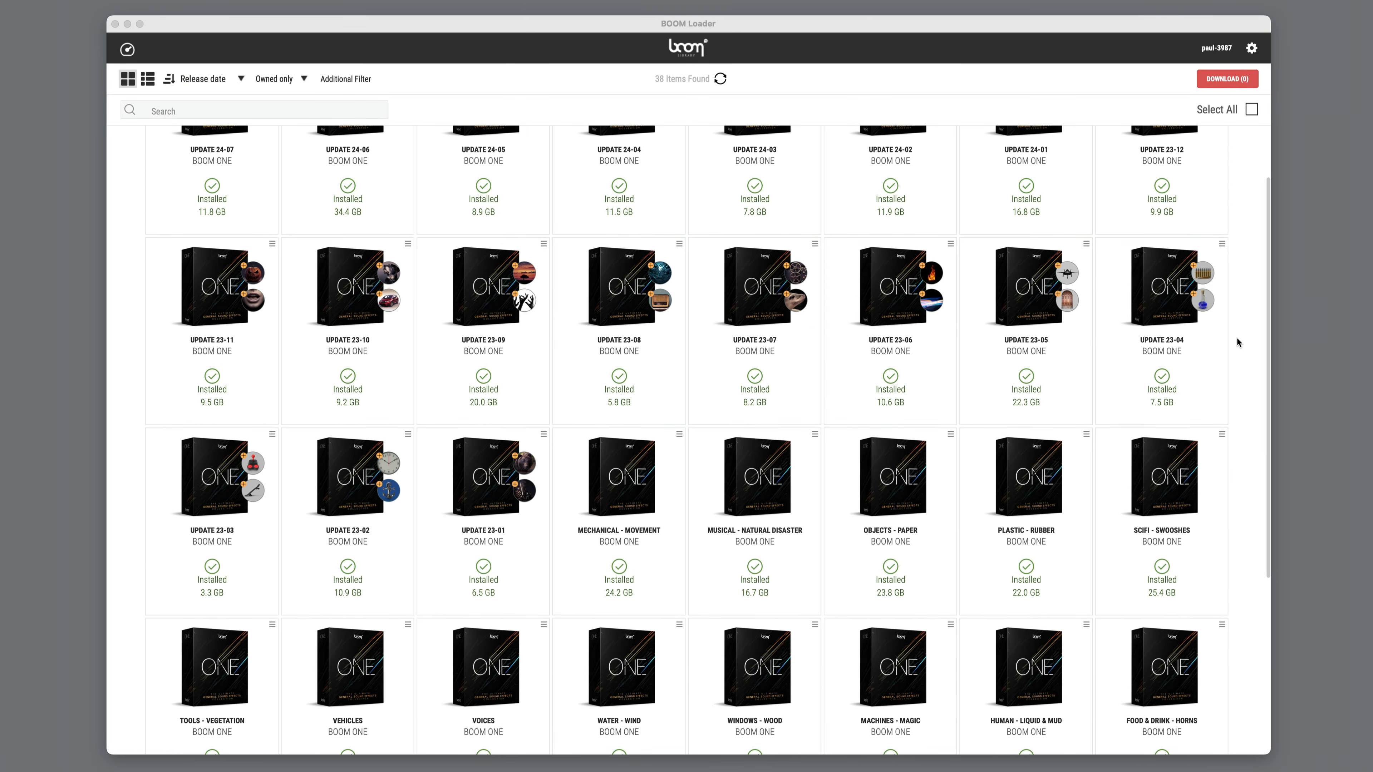
{"action": "scroll", "scroll_direction": "down", "scroll_amount": 3}
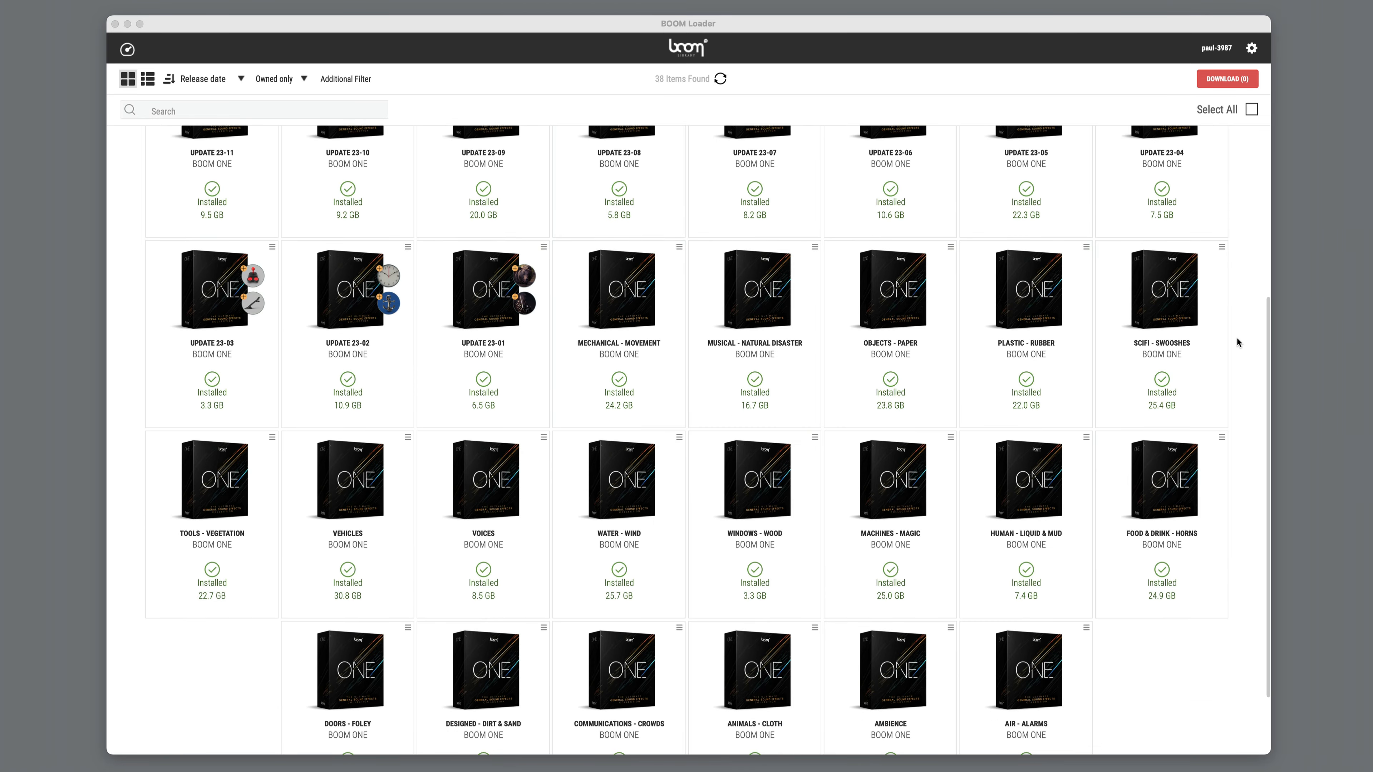
{"action": "scroll", "scroll_direction": "down", "scroll_amount": 3}
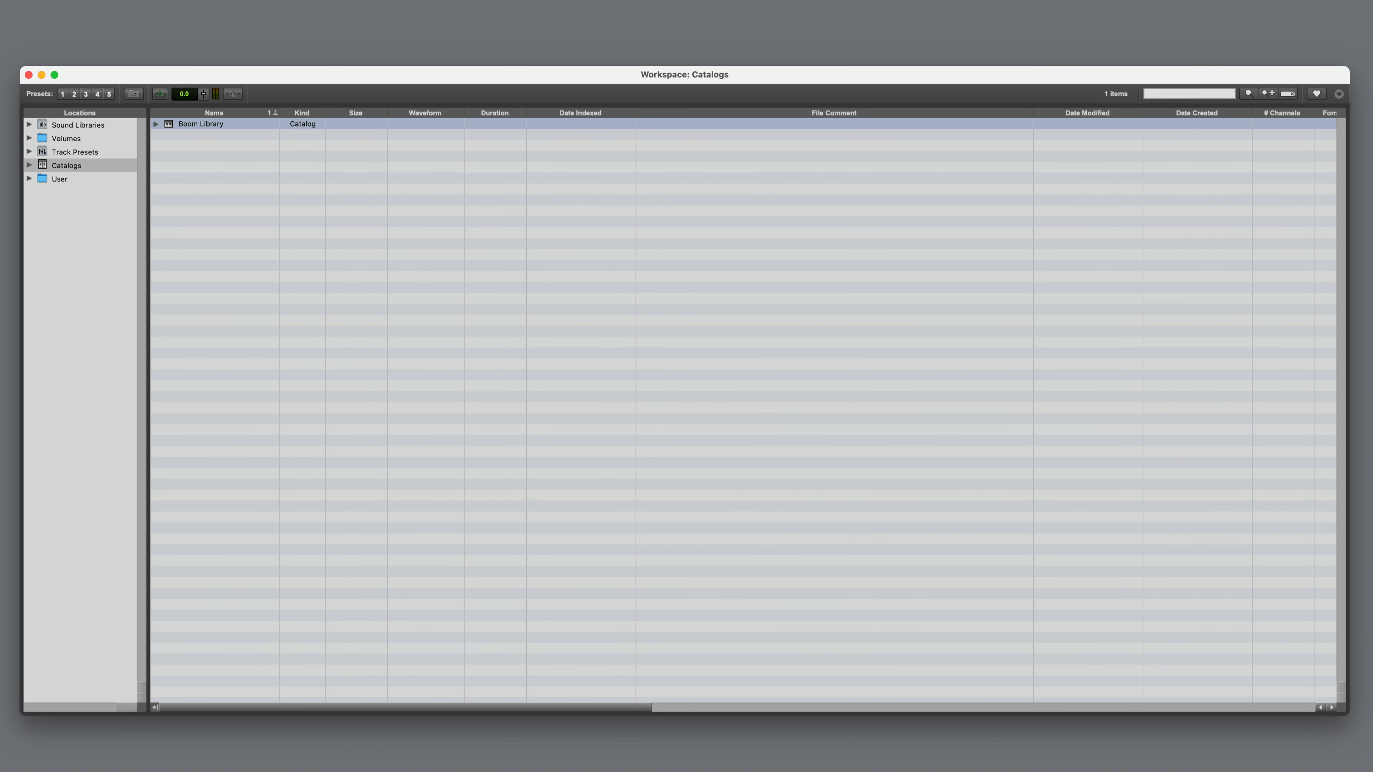
Search the expanded Boom Library catalog for 'explosion' and review the results.
{"action": "left_click", "coordinate": [156, 124]}
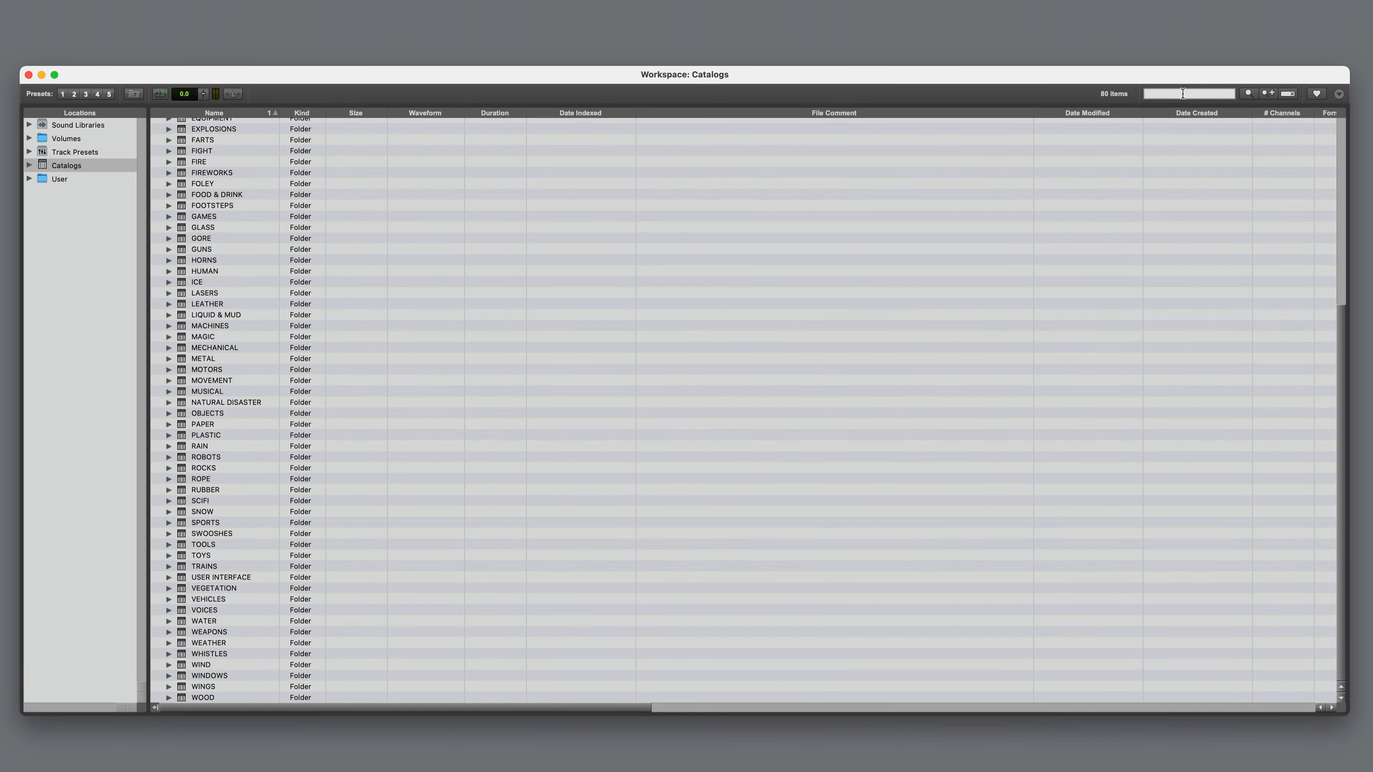
{"action": "type", "text": "explosion"}
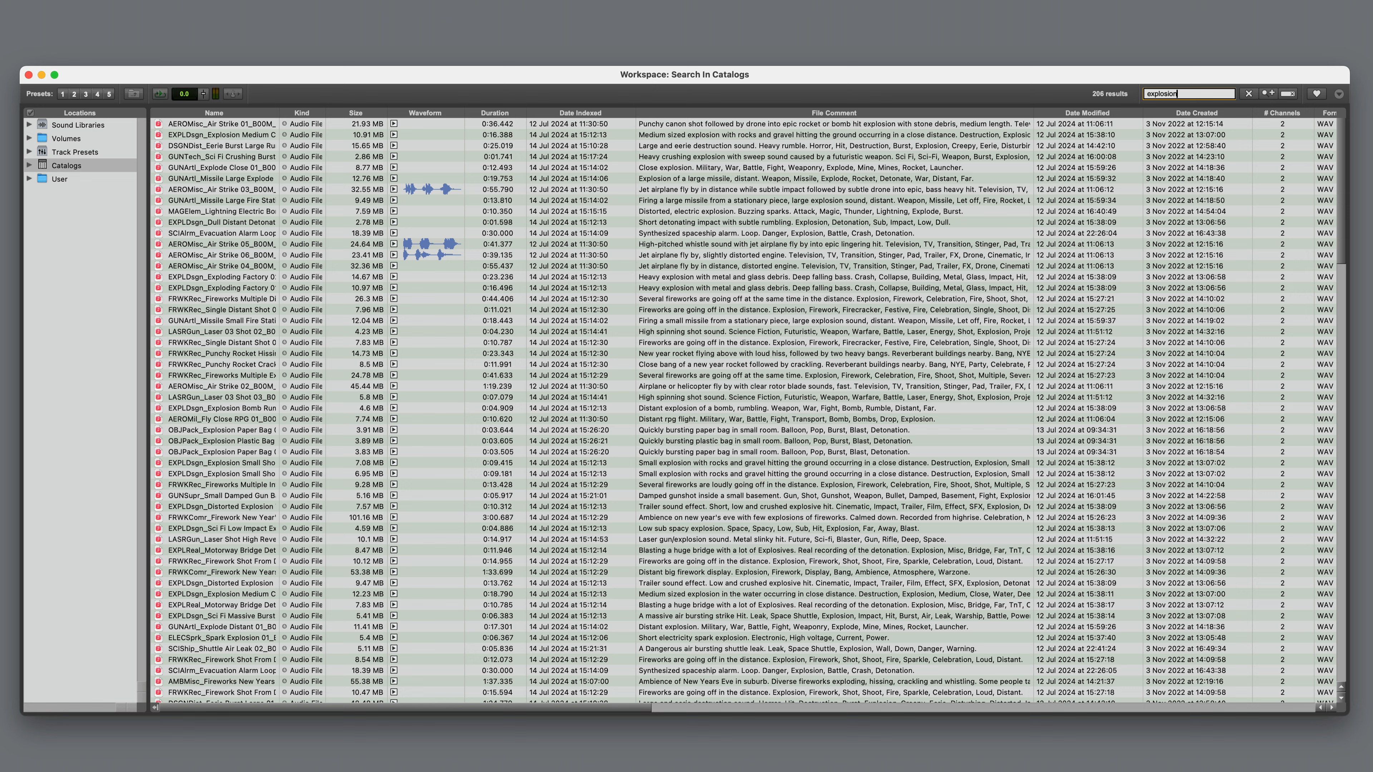
{"action": "mouse_move", "coordinate": [978, 407]}
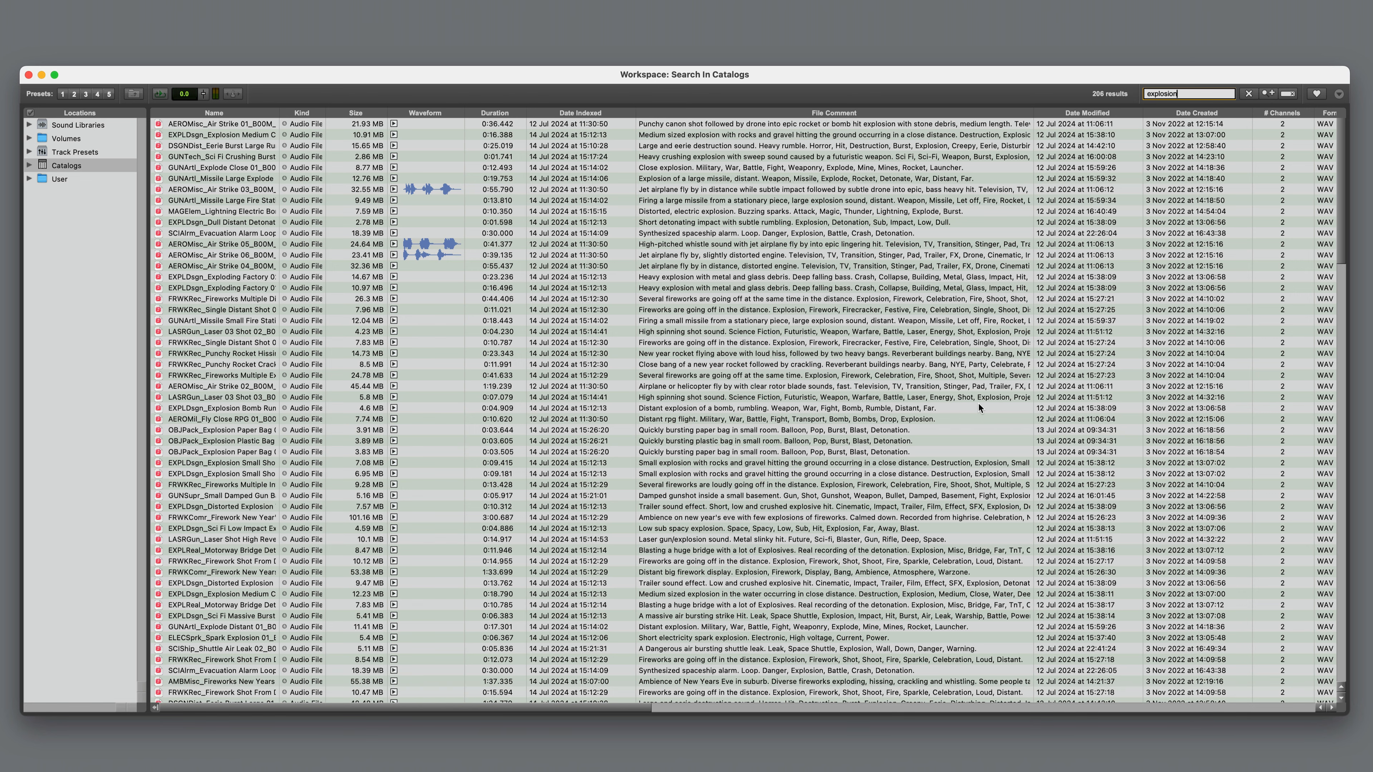
{"action": "scroll", "scroll_direction": "down", "scroll_amount": 3}
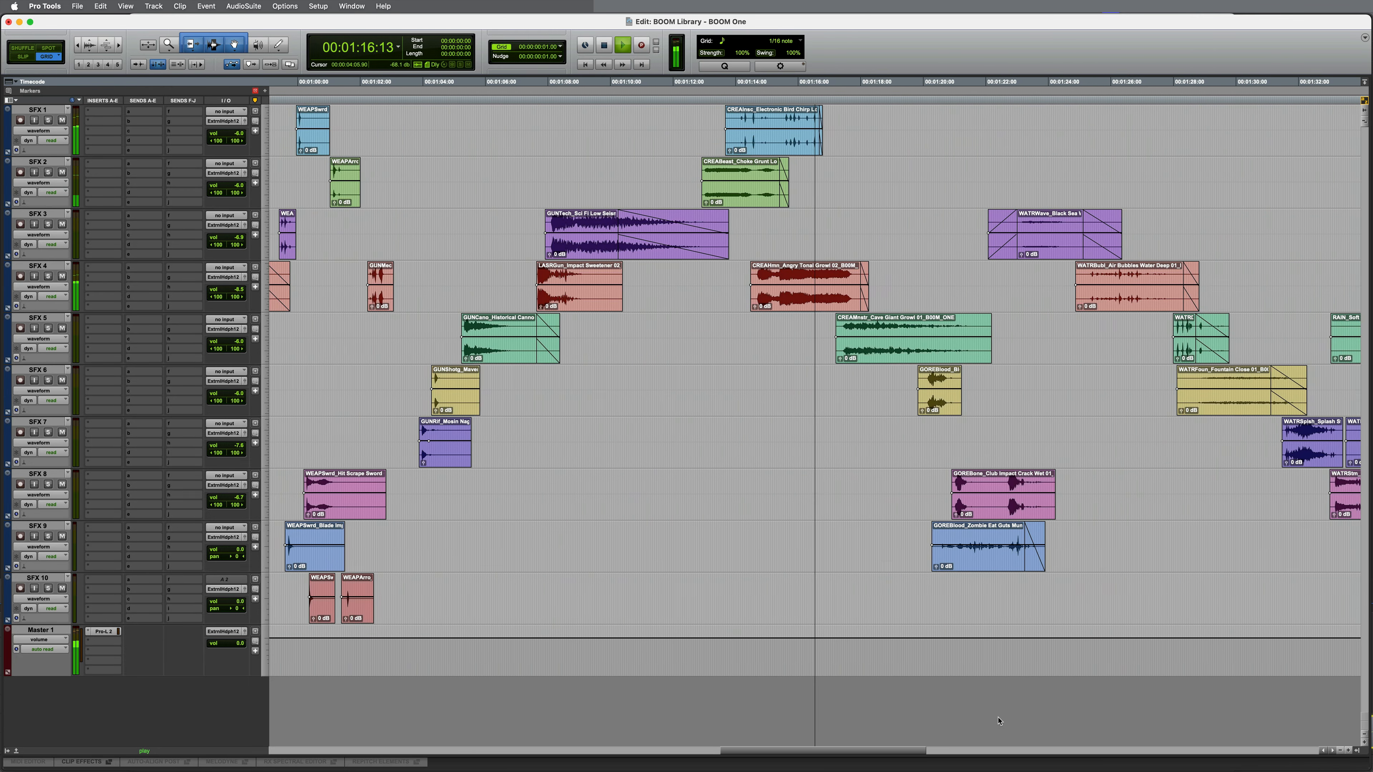
{"action": "scroll", "scroll_direction": "right", "scroll_amount": 3}
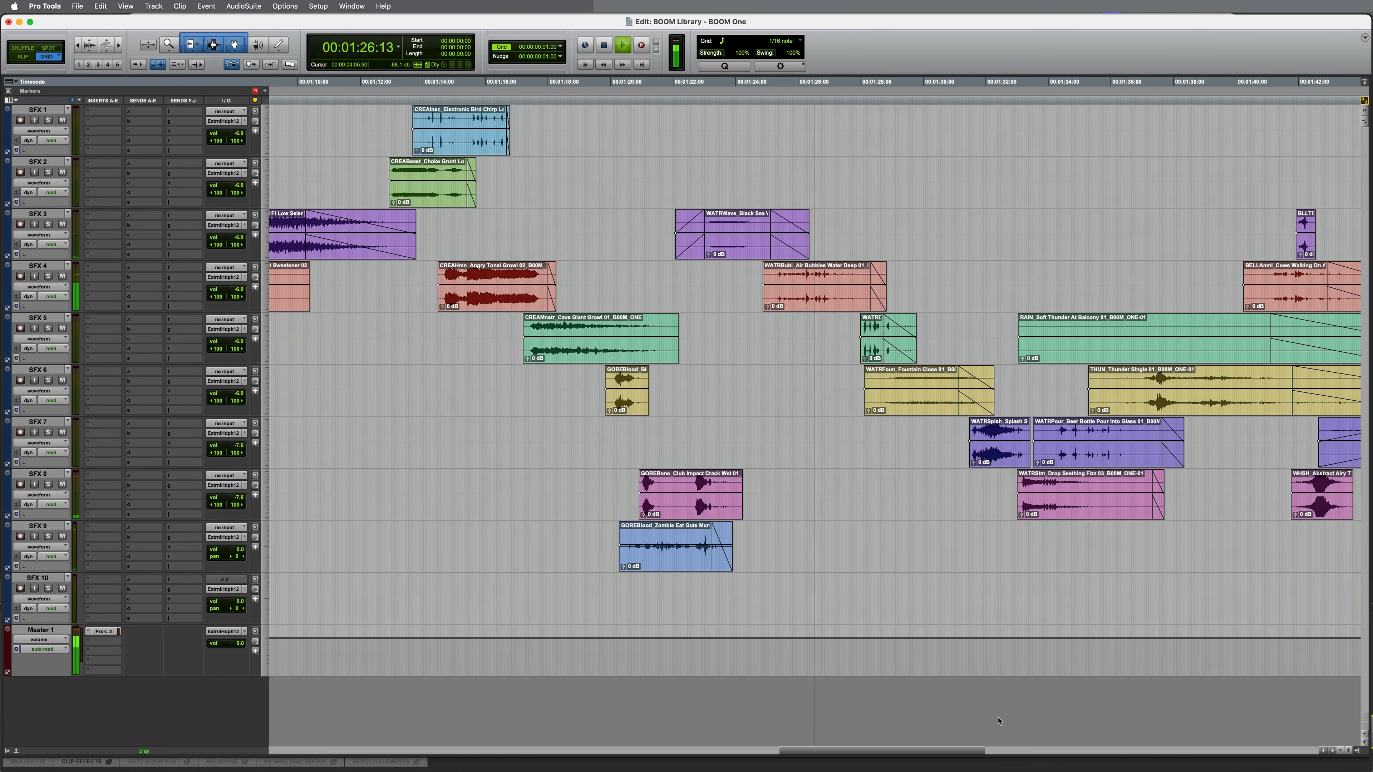
{"action": "scroll", "scroll_direction": "right", "scroll_amount": 3}
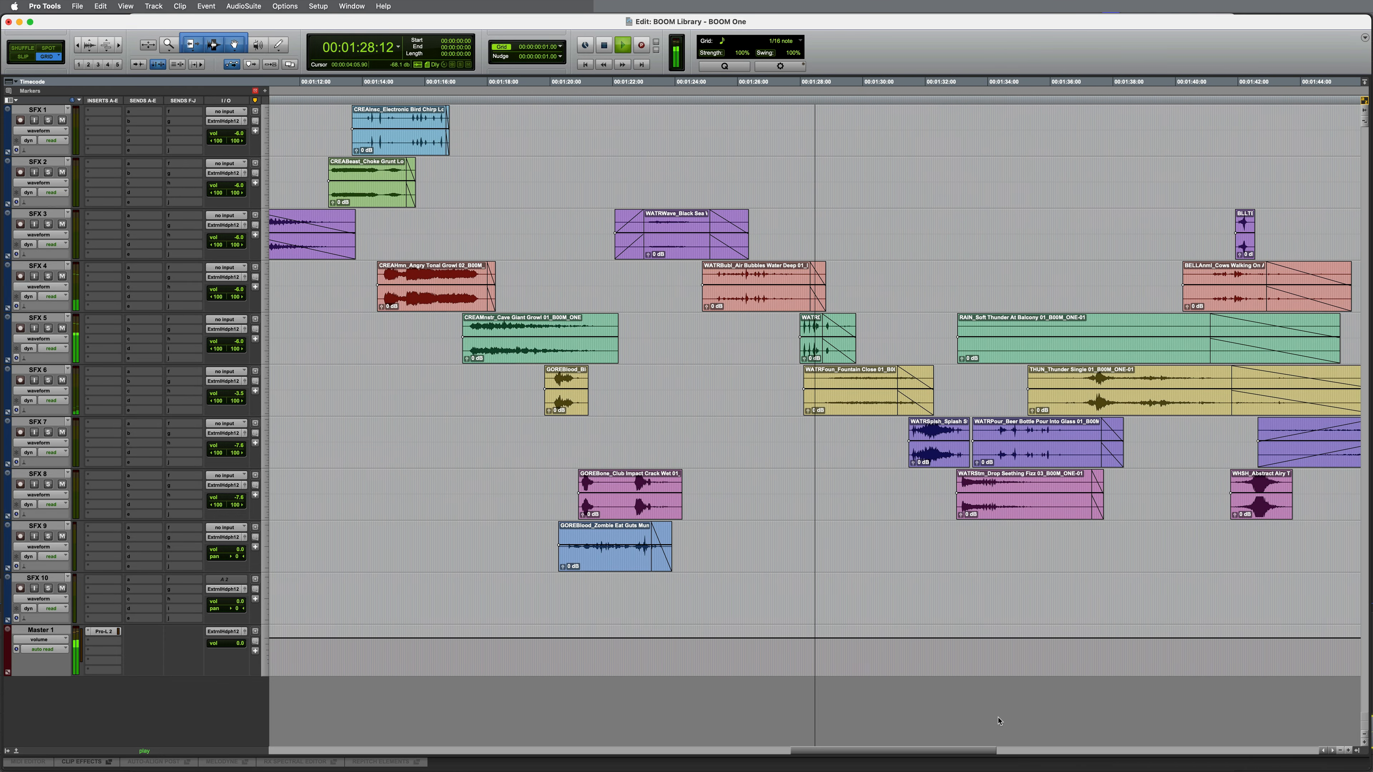